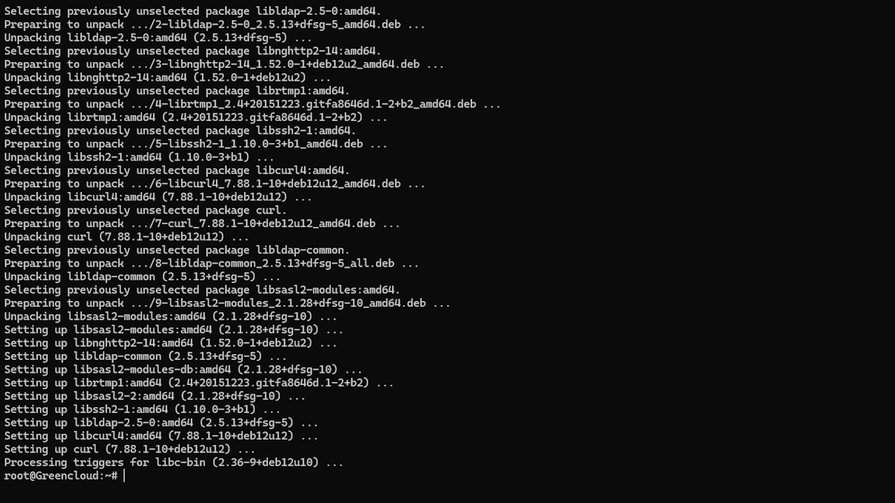
# Download install.sh with curl and launch it with DB_ENGINE=MARIADB_10.11
pyautogui.write('curl -sS https://installer.cloudpanel.io/ce/v2/install.sh -o install.sh')
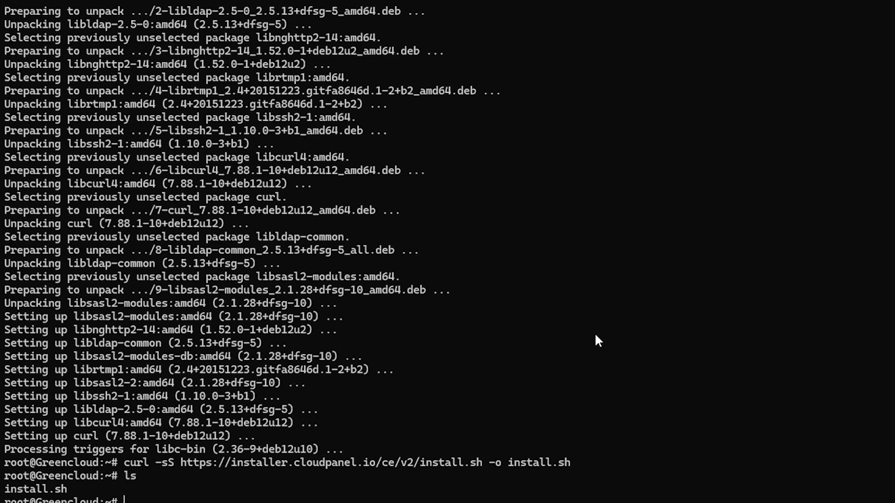
pyautogui.write('sudo DB_ENGINE=MARIADB_10.11 bash install.sh')
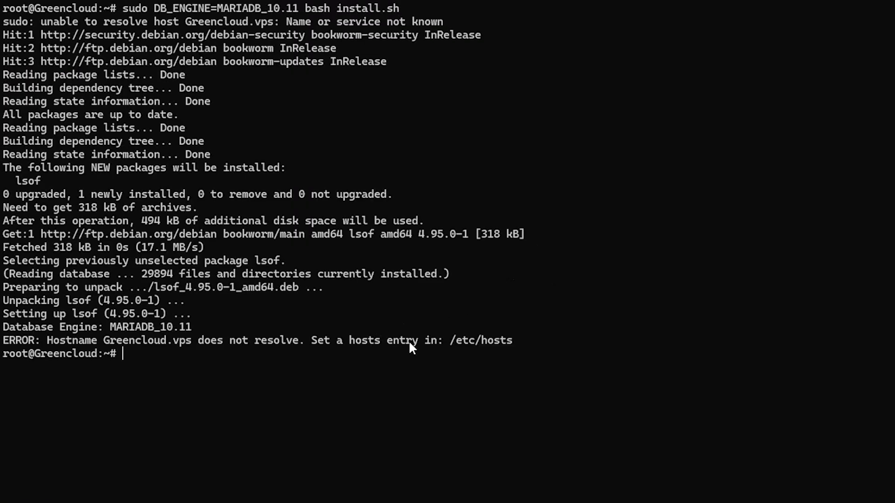
pyautogui.moveTo(492, 350)
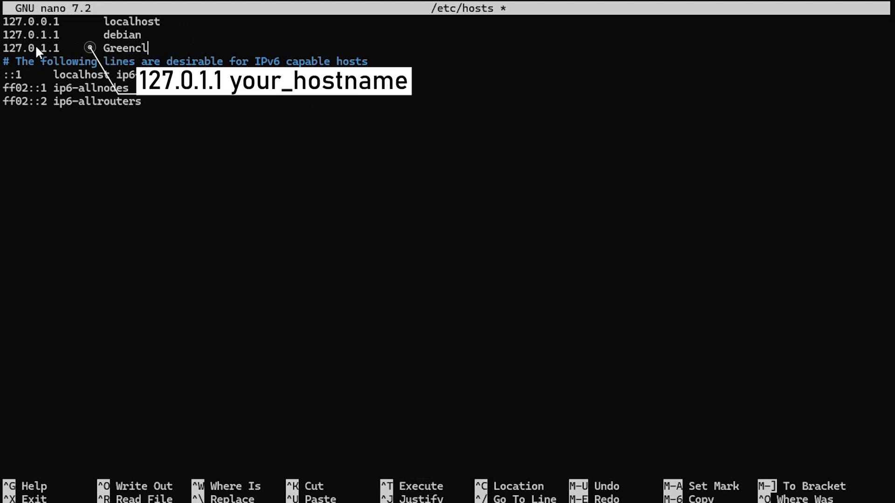
# Save the 127.0.1.1 hostname line in /etc/hosts and exit nano
pyautogui.press('ctrl+x')
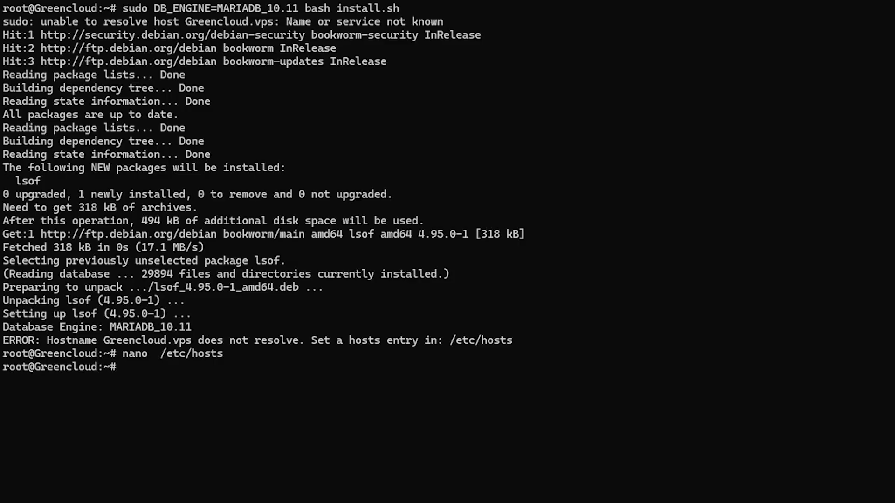
# Re-run the installer with MariaDB 10.11 to completion, then check ufw status verbose
pyautogui.write('sudo DB_ENGINE=MARIADB_10.11 bash install.sh')
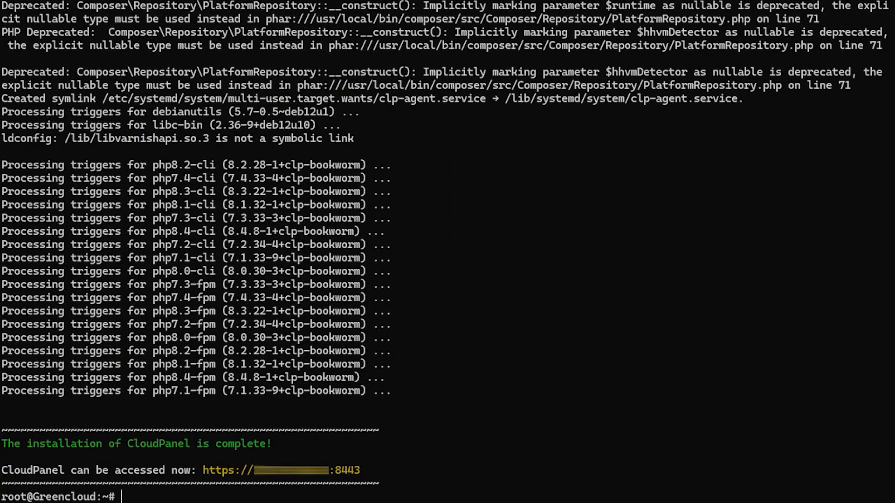
pyautogui.write('sudo ufw status verbose')
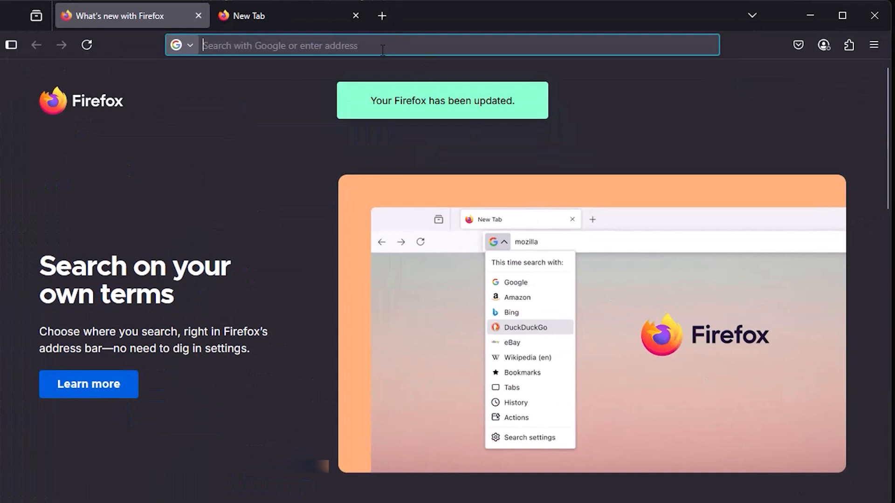
pyautogui.write('https://your_server_ip:8443')
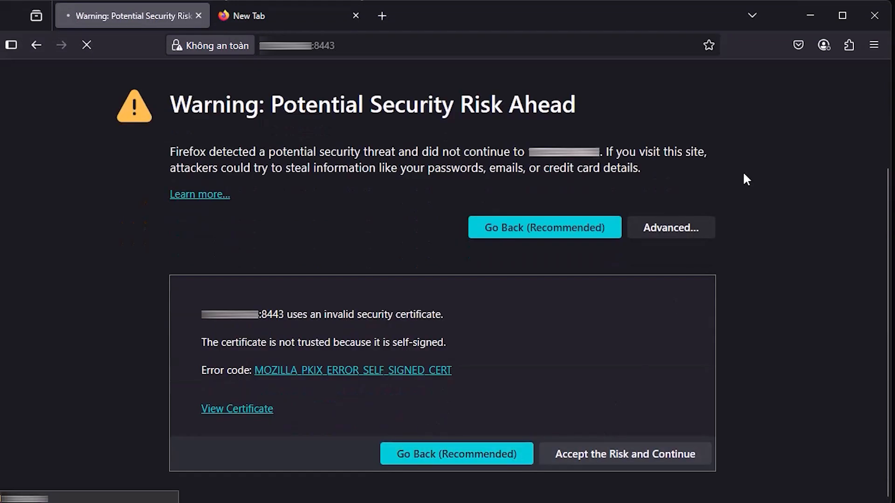
pyautogui.click(624, 454)
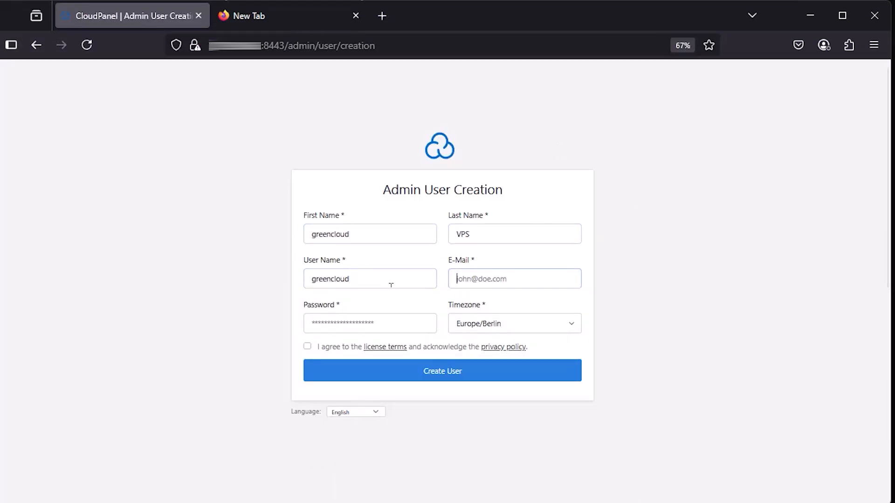
pyautogui.click(513, 323)
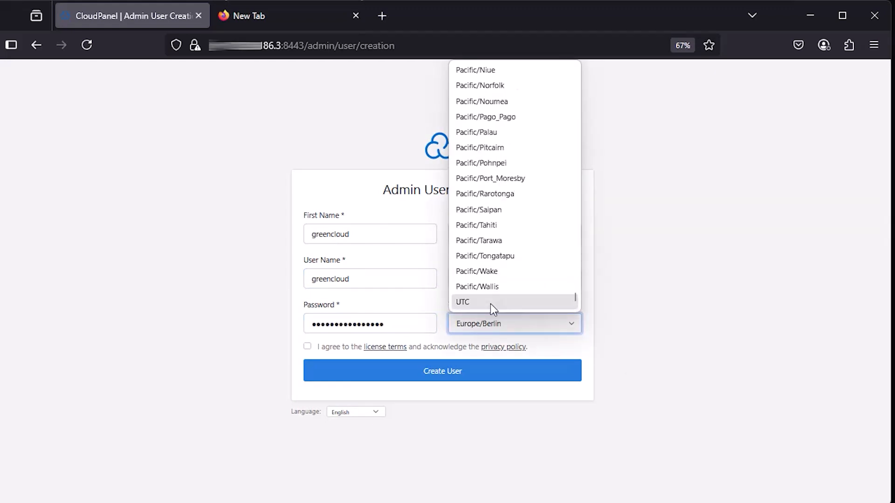
pyautogui.click(442, 370)
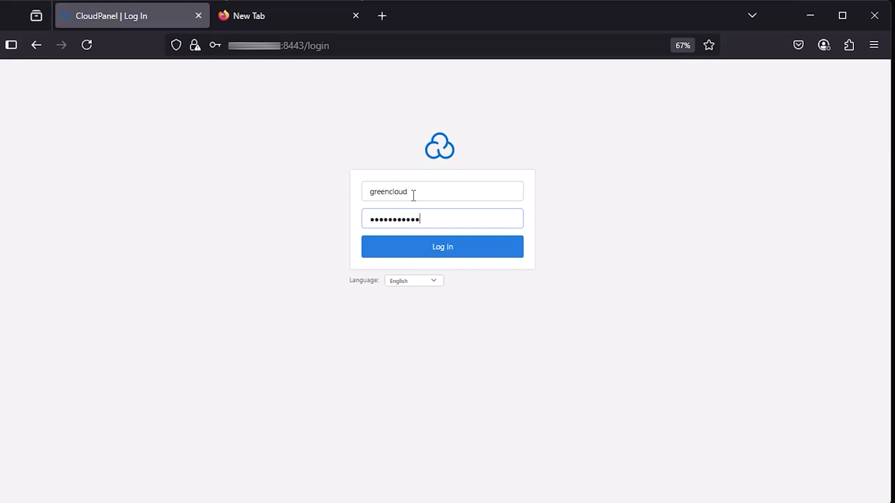
# Log in as admin and start adding a new site, reviewing the site type options
pyautogui.click(442, 246)
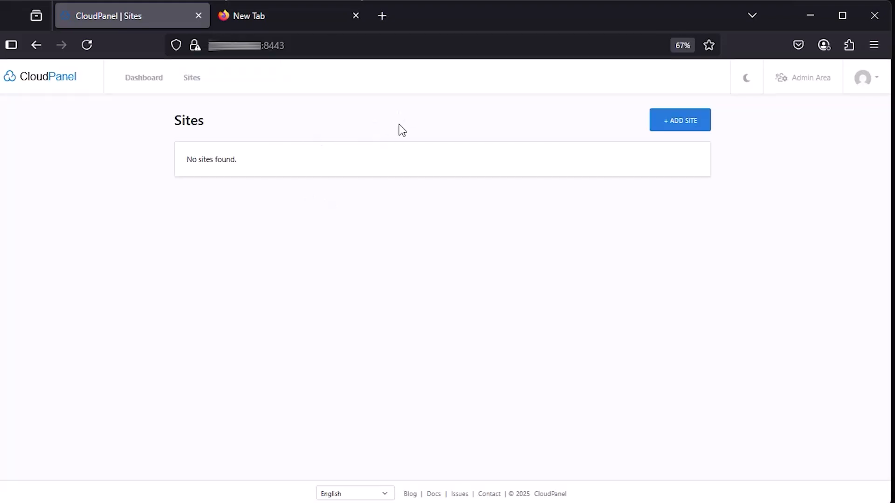
pyautogui.moveTo(526, 117)
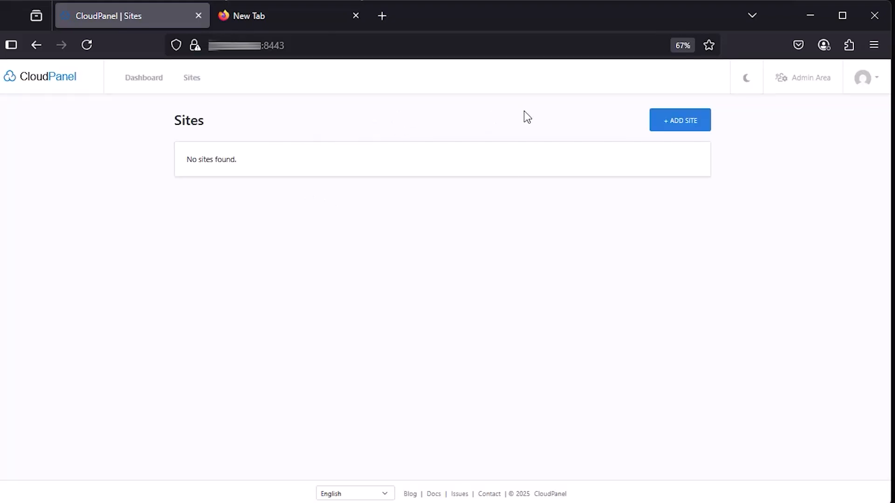
pyautogui.click(679, 120)
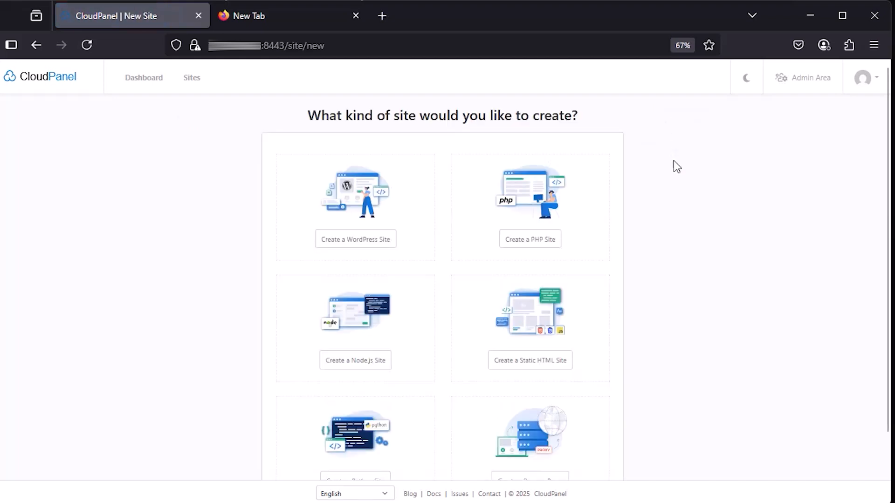
pyautogui.scroll(-3)
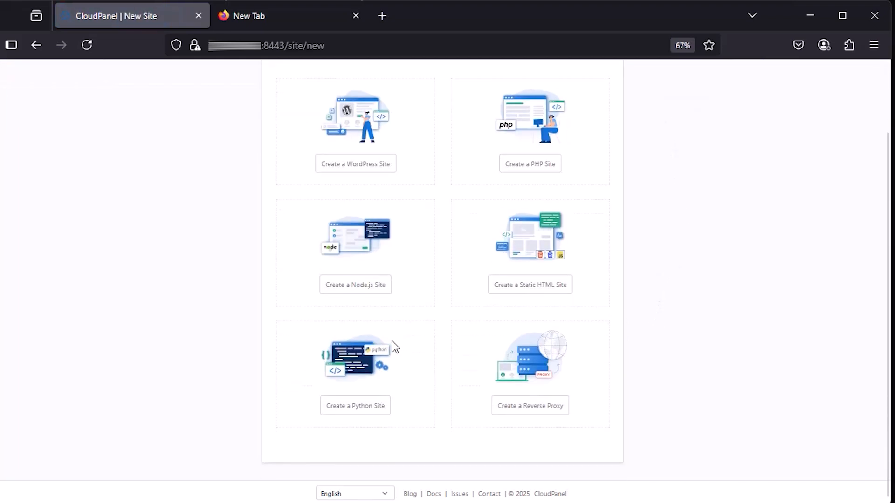
# Create a Node.js site for the greencloudvps domain on app port 5678 with its site user
pyautogui.click(355, 285)
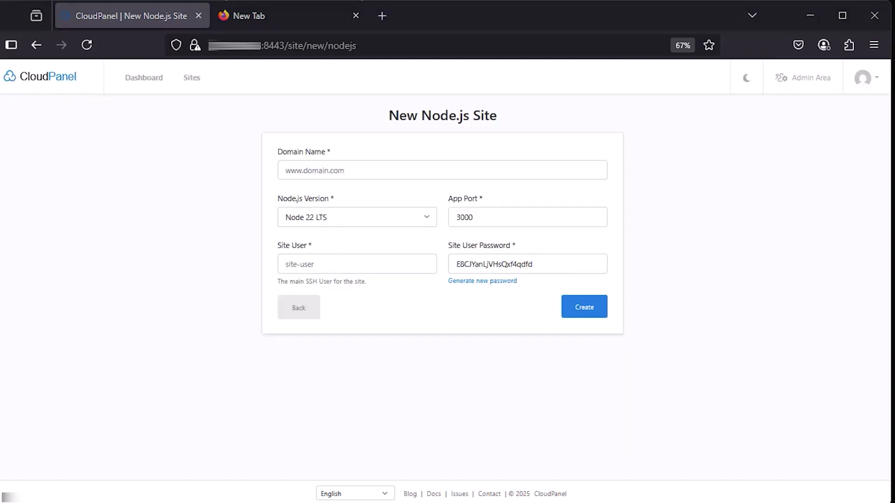
pyautogui.write('greencloudvps')
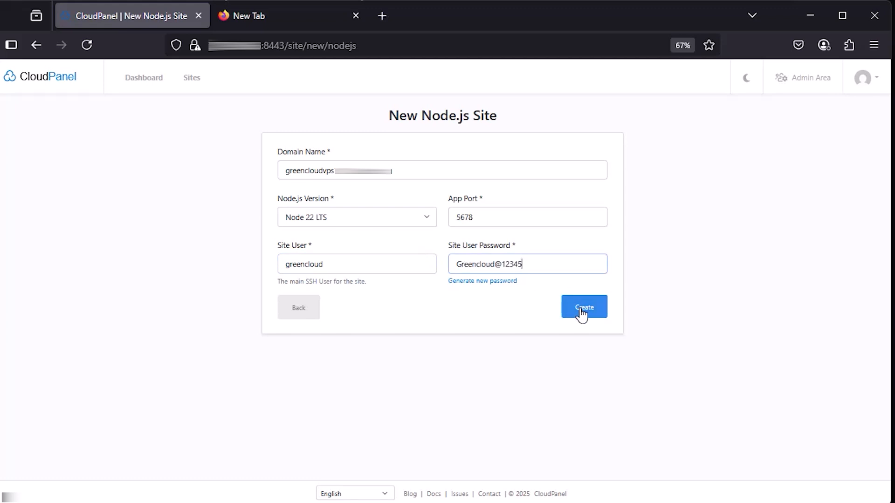
pyautogui.click(583, 307)
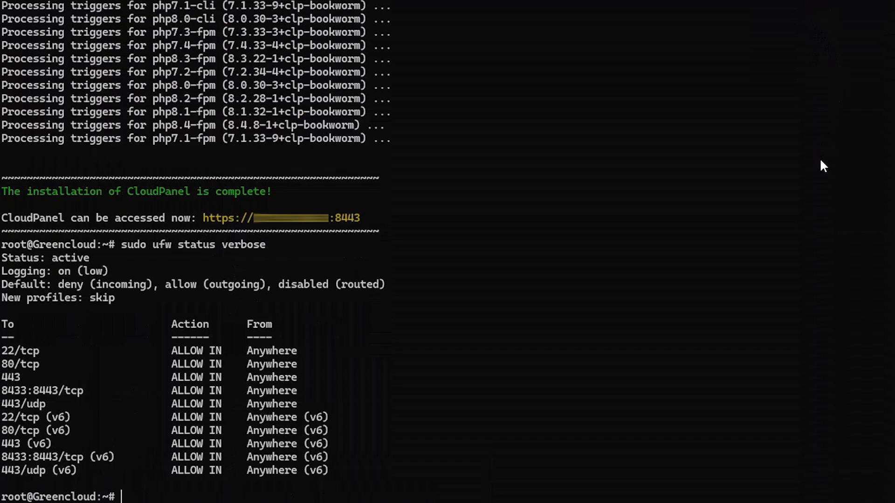
pyautogui.moveTo(863, 263)
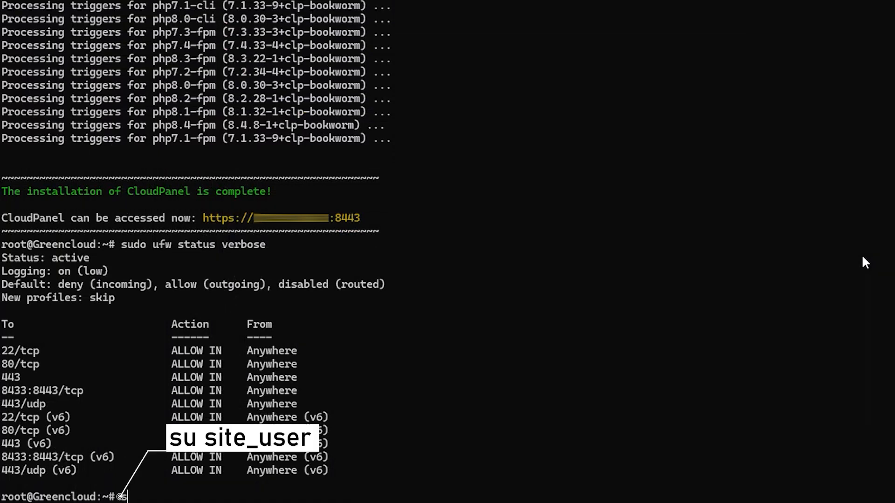
# Switch to the greencloud site user and move to its home directory
pyautogui.write('su greencloud')
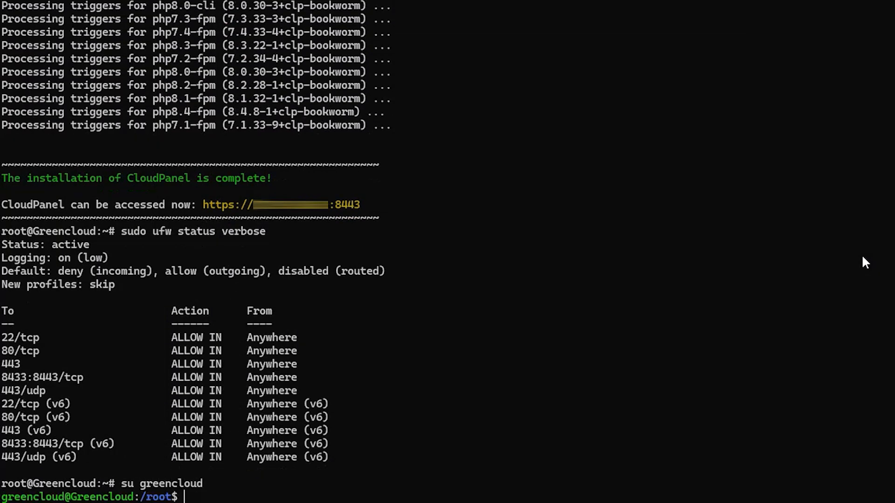
pyautogui.write('cd')
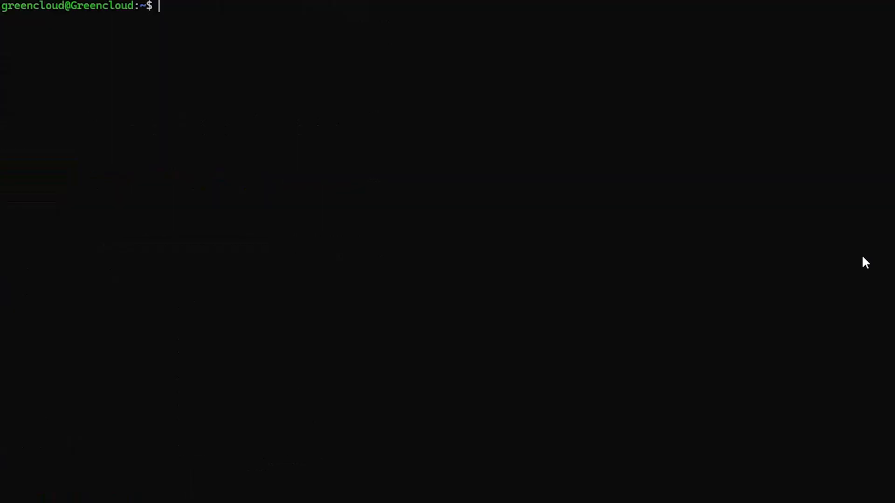
pyautogui.moveTo(726, 131)
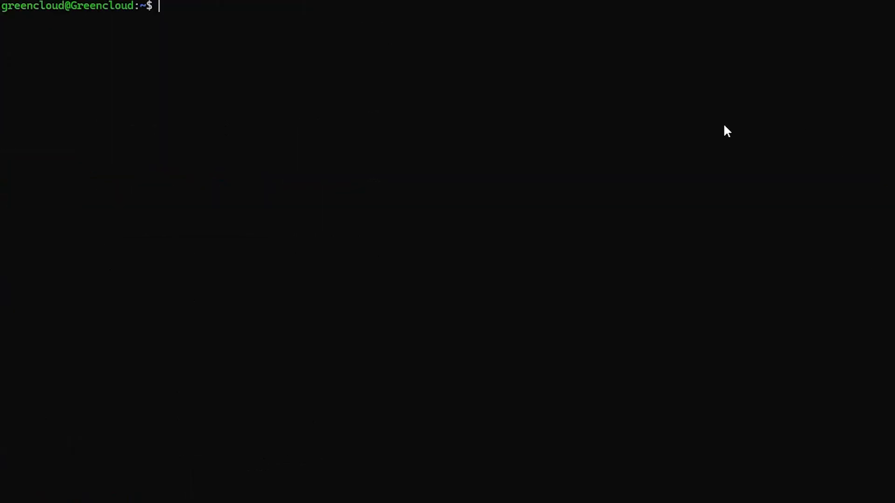
# Install n8n and pm2 globally, start n8n under pm2 with WEBHOOK_URL, and save the process list
pyautogui.write('npm install n8n -g')
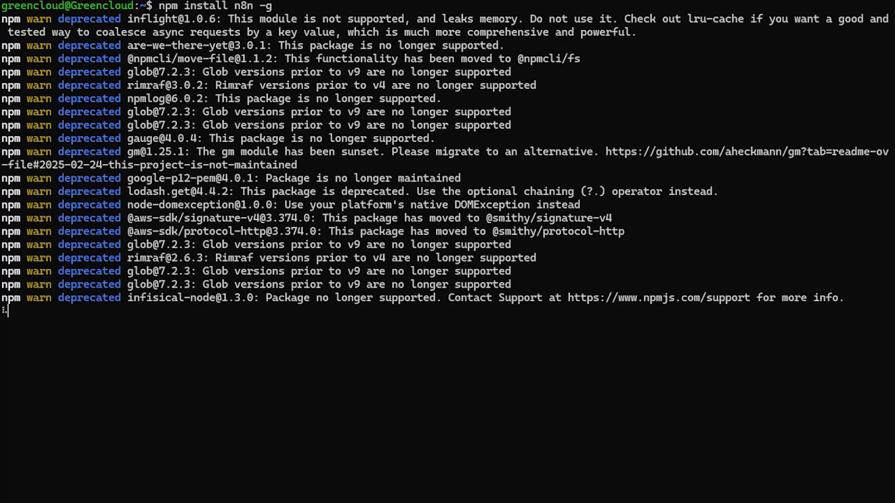
pyautogui.write('npm install -g pm2')
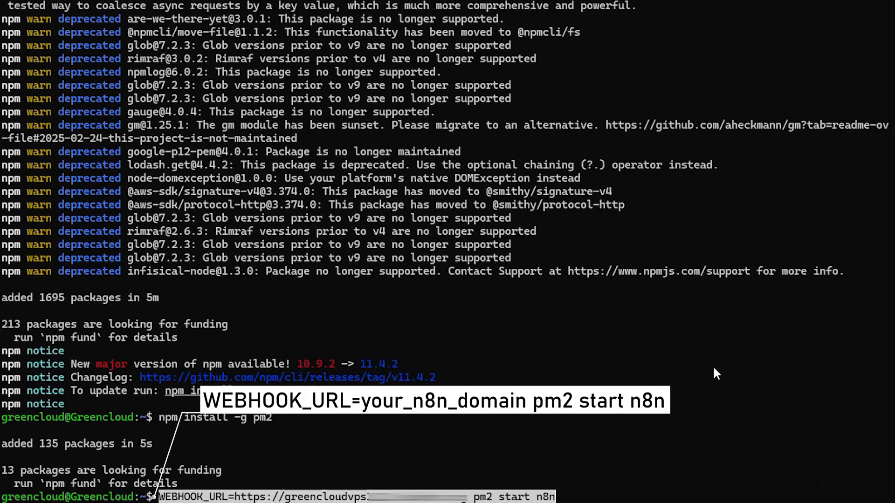
pyautogui.press('Return')
pyautogui.write('pm2')
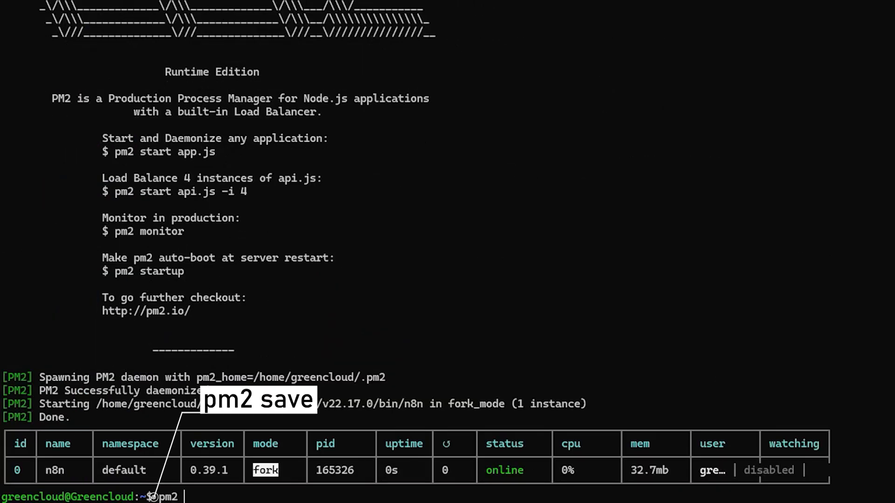
pyautogui.press('Return')
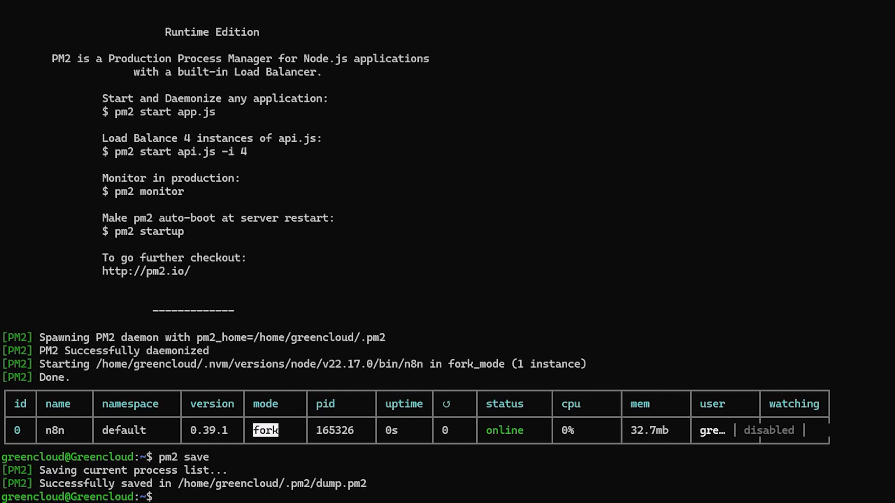
# Show the firewall status and rules with sudo ufw status verbose
pyautogui.write('sudo ufw status verbose')
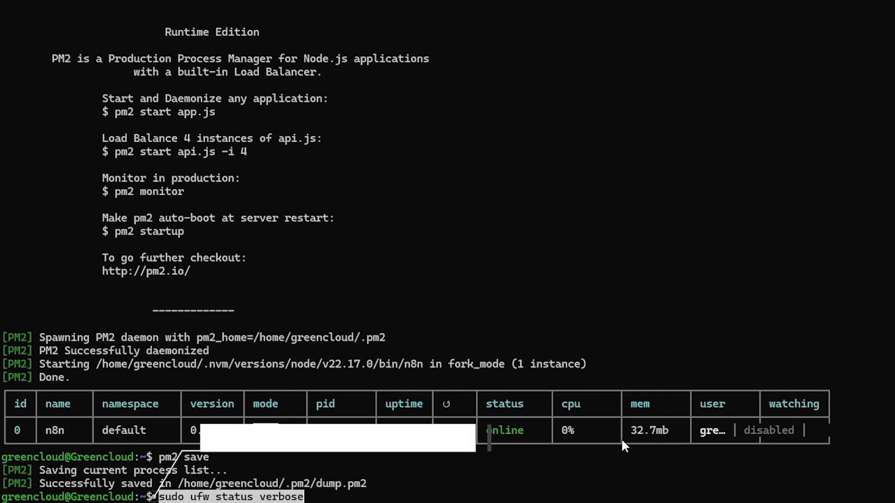
pyautogui.press('Return')
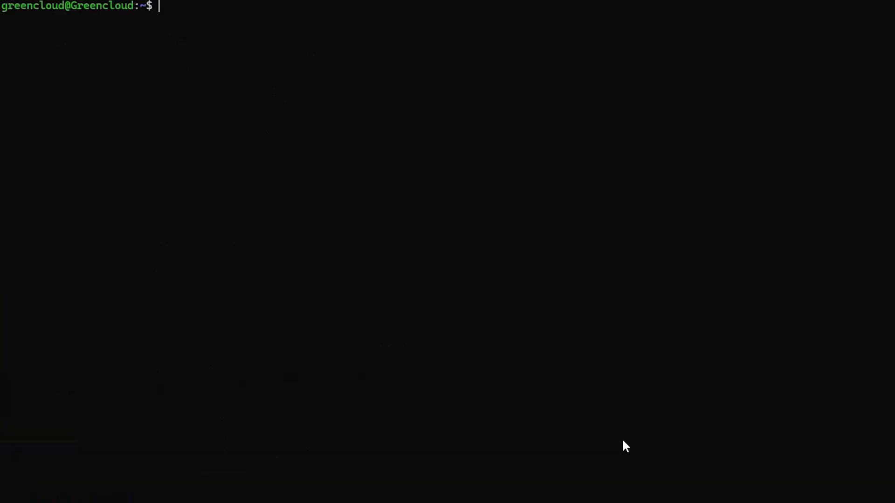
# Review ufw status verbose confirming ports 22, 80, 443 and 8443 are allowed
pyautogui.write('sudo ufw status verbose')
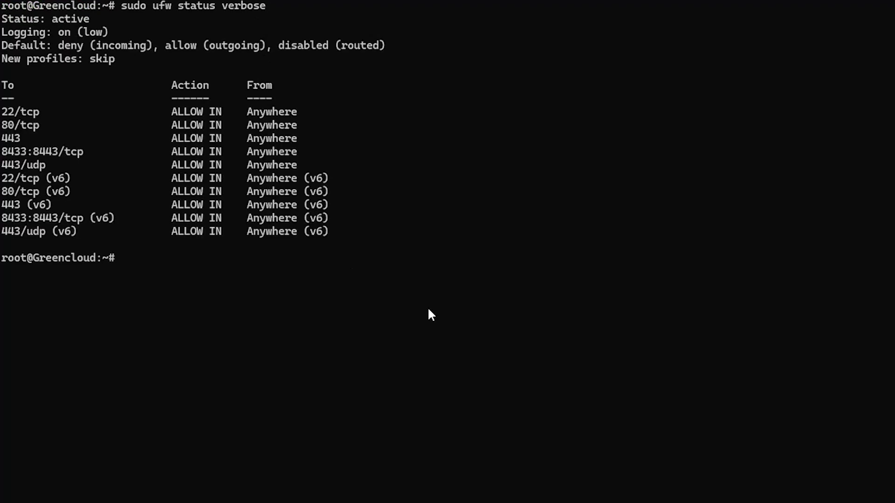
pyautogui.write('sudo uf')
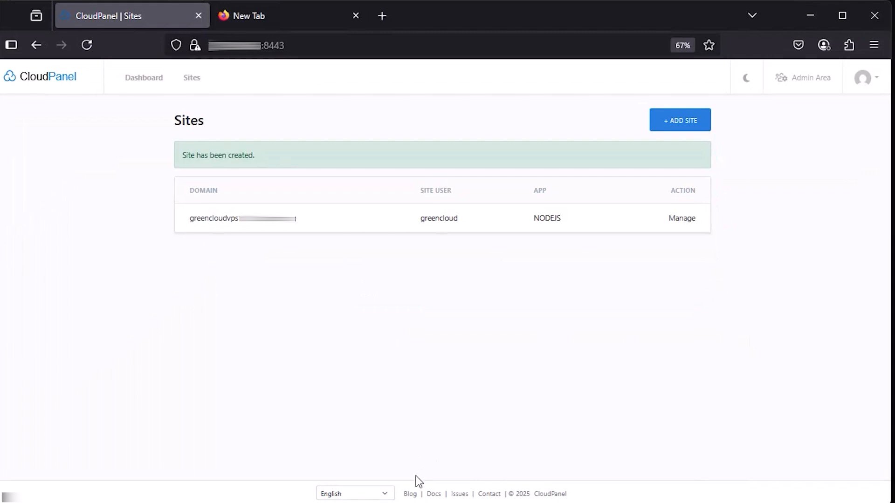
pyautogui.moveTo(215, 218)
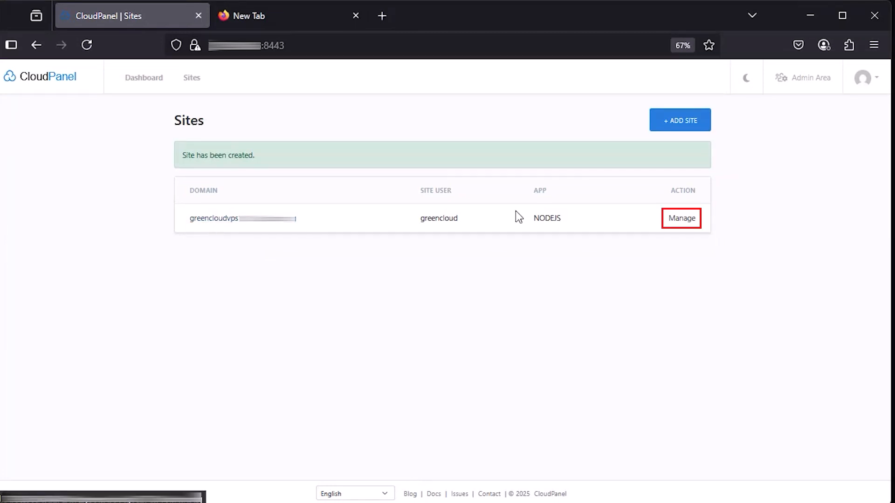
# Manage the Node.js site and view its SSL/TLS certificates list
pyautogui.click(681, 219)
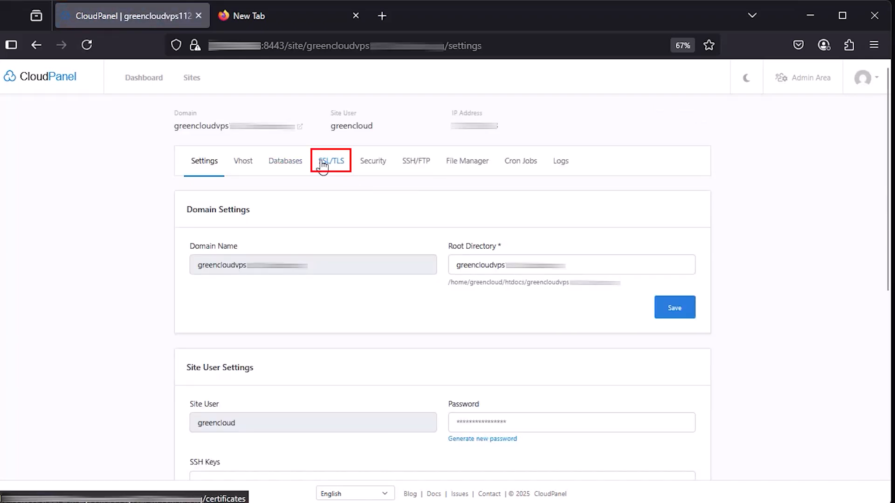
pyautogui.click(330, 160)
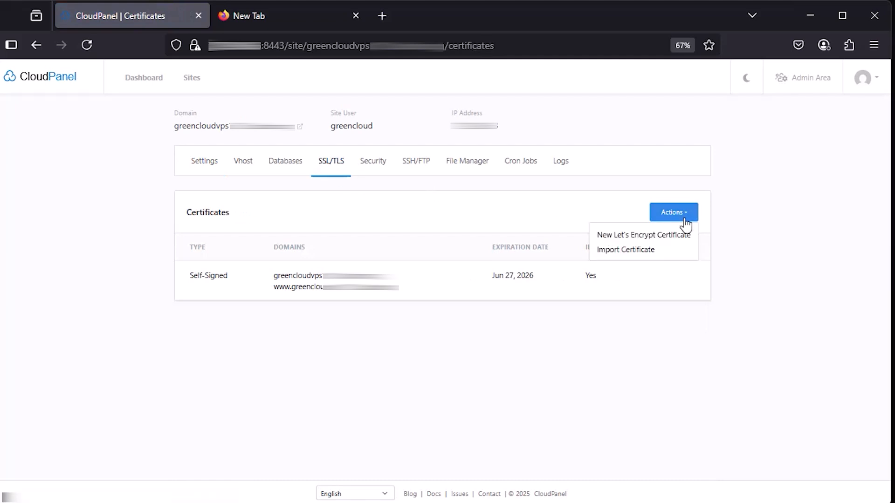
pyautogui.moveTo(643, 235)
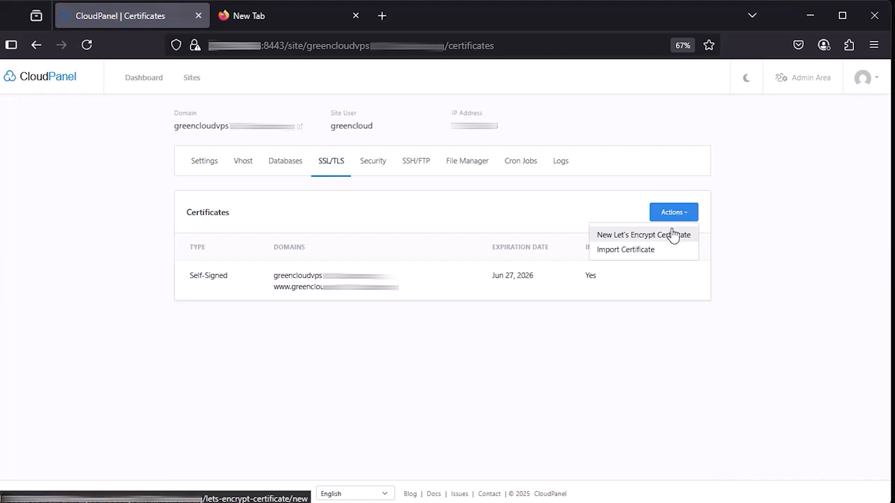
# Create and install a new Let's Encrypt certificate, then load the domain's n8n owner setup page over HTTPS
pyautogui.click(644, 235)
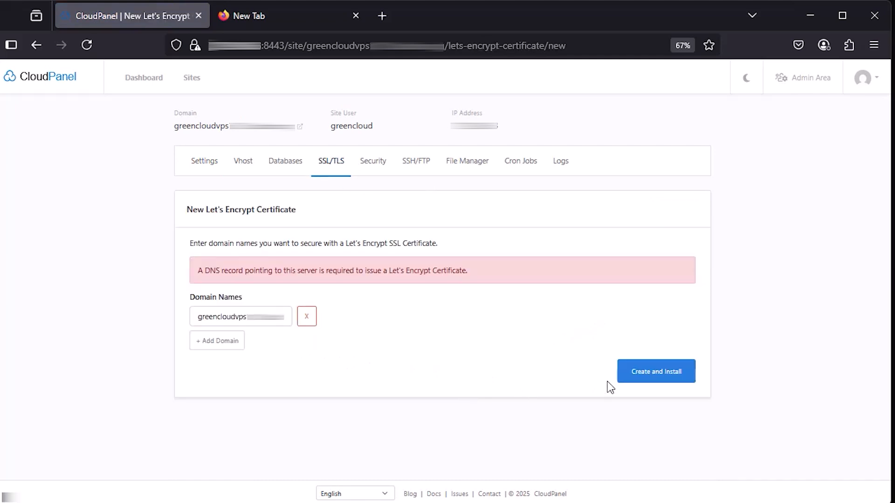
pyautogui.click(655, 370)
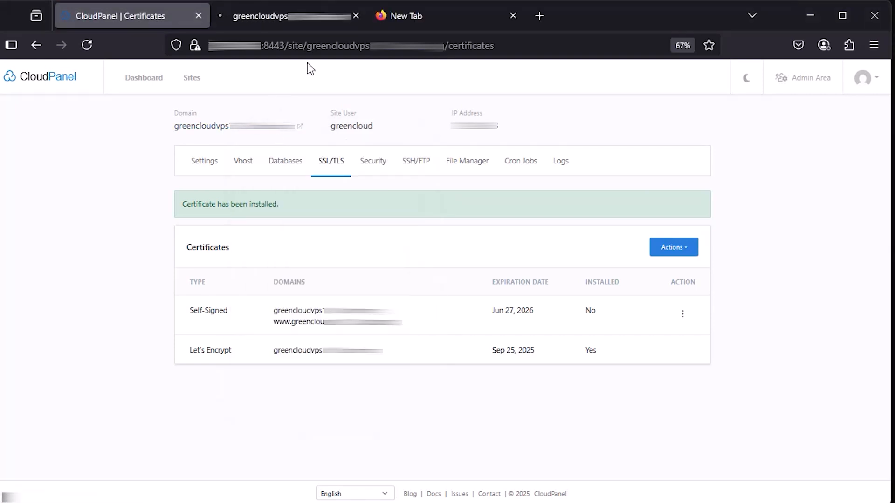
pyautogui.write('techs')
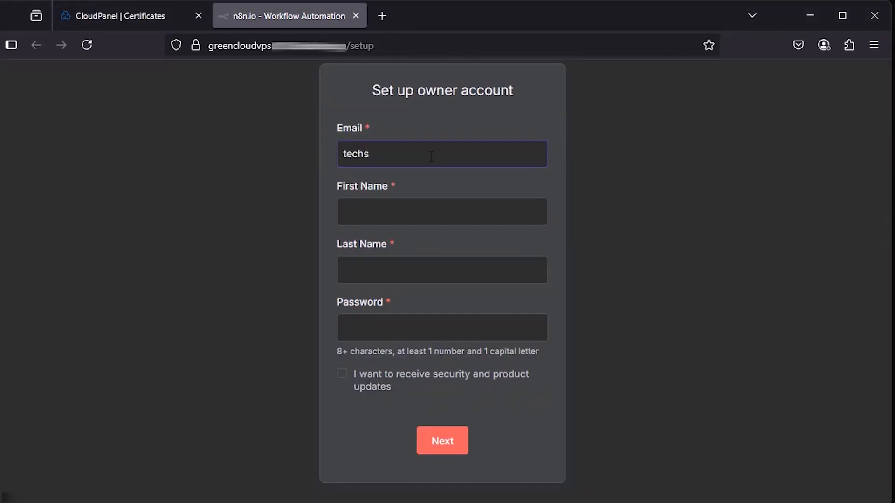